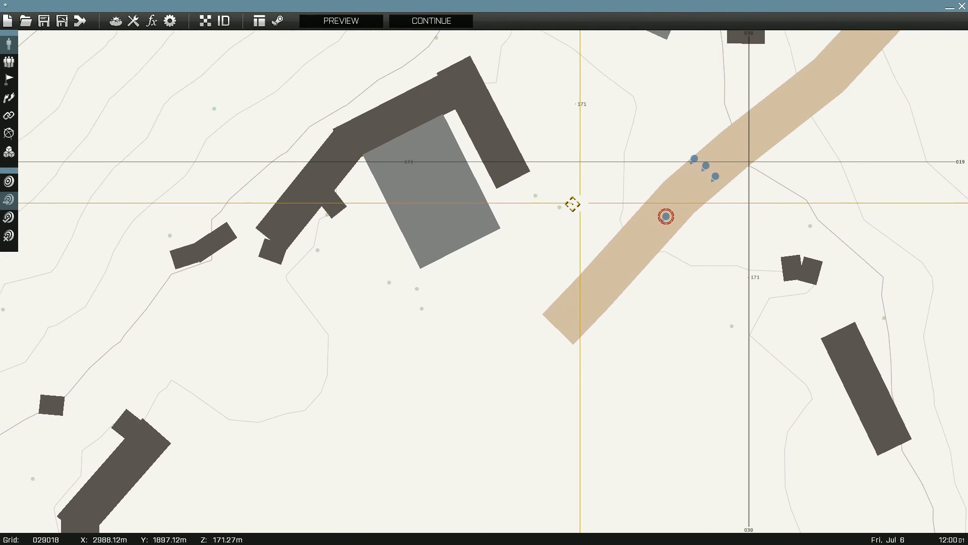
Pan the map to center on the soldiers standing on the road
drag(573, 202, 382, 231)
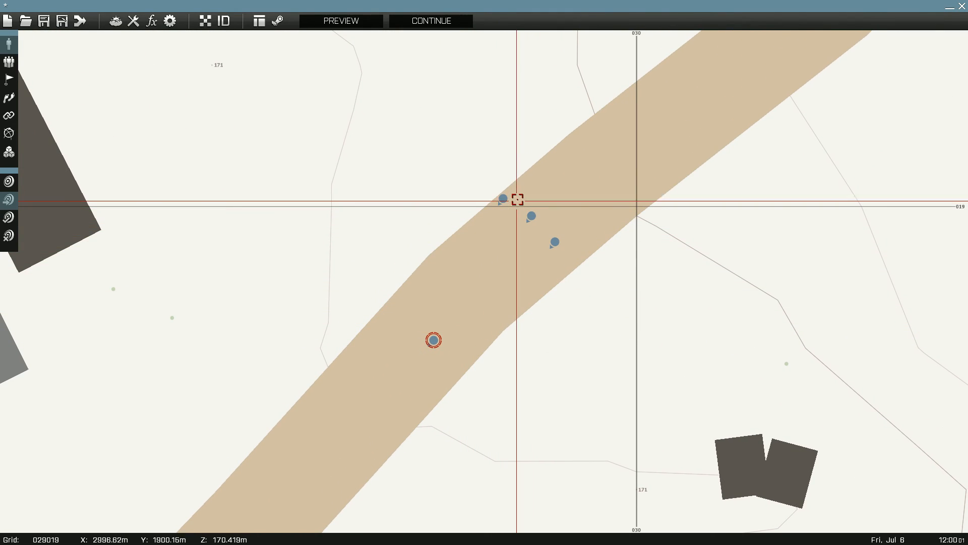
Name the first rifleman unit1 and set its init to unit1 setunitpos "down";
double_click(433, 339)
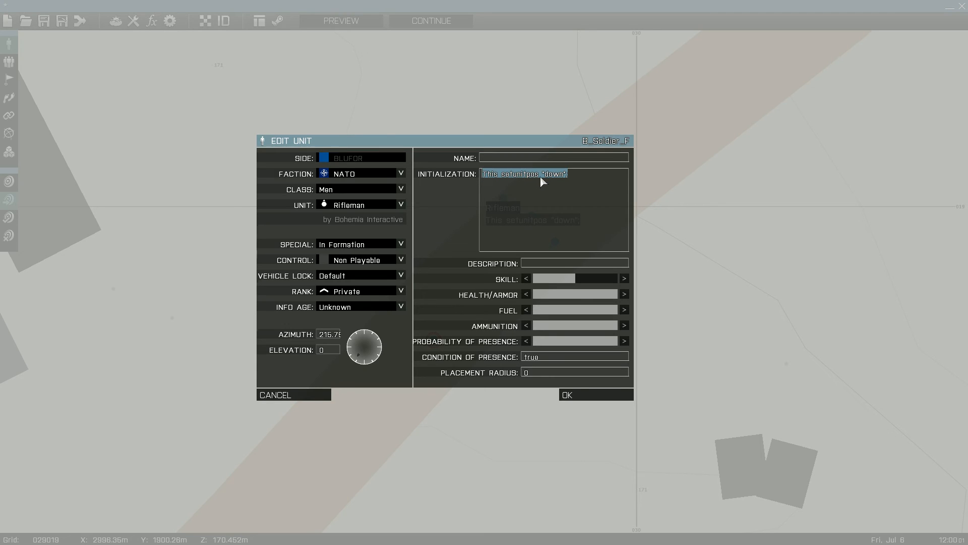
click(494, 173)
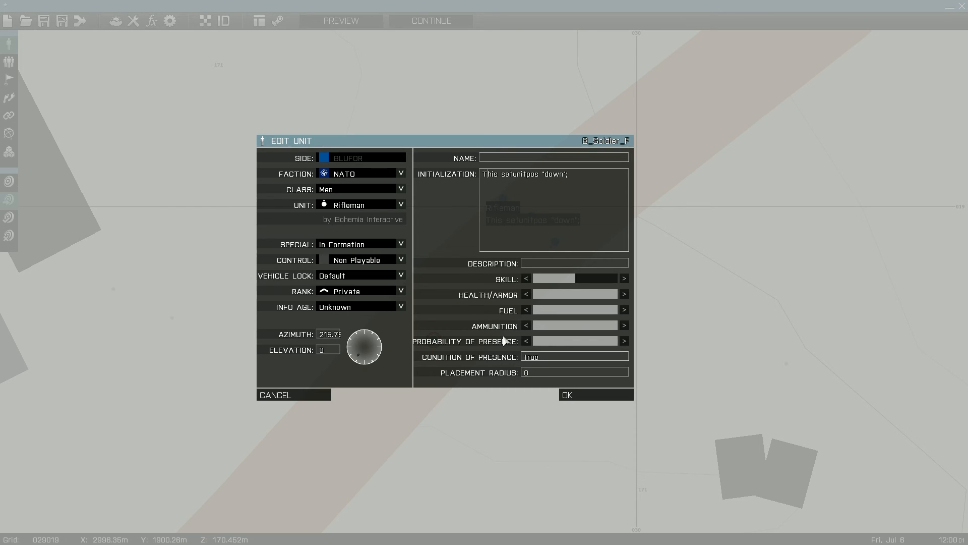
mouse_move(507, 161)
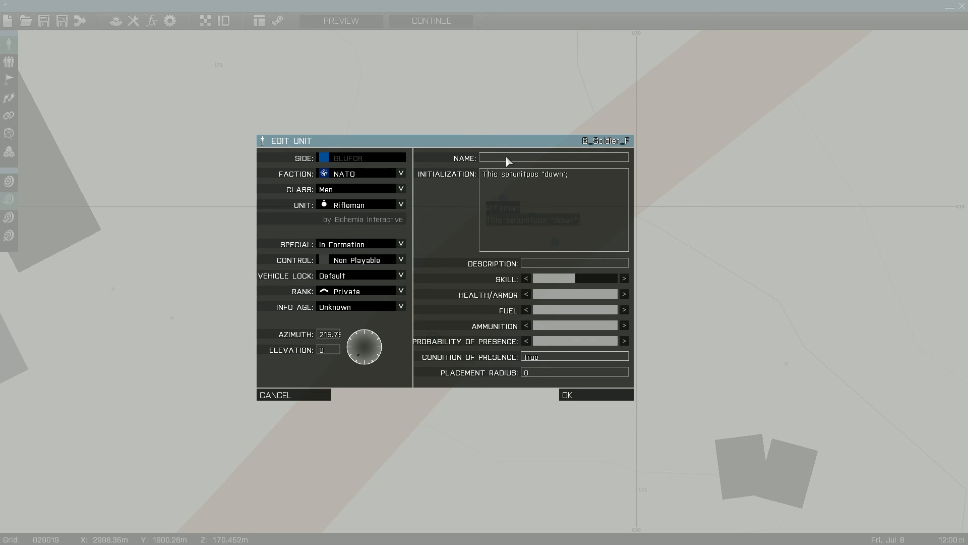
text(u)
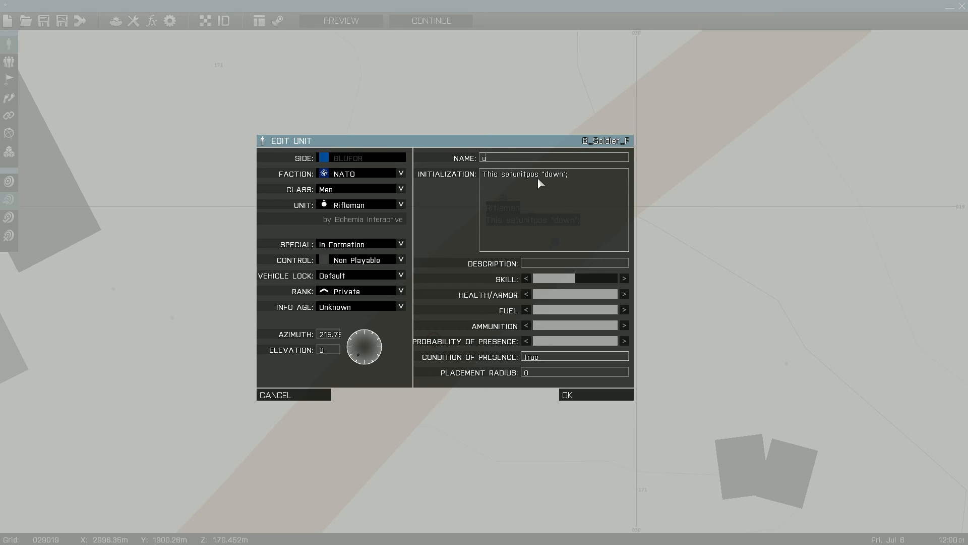
text(nit1)
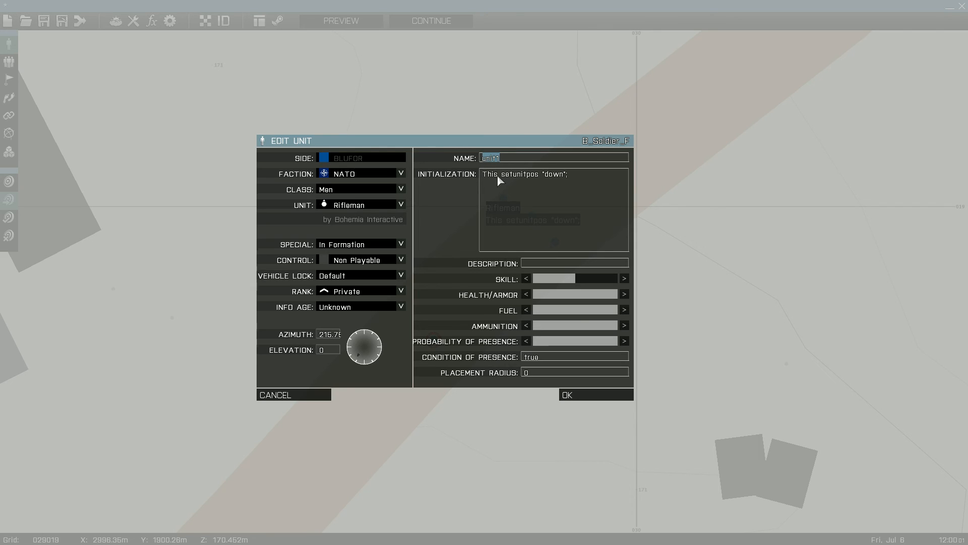
text(unit1)
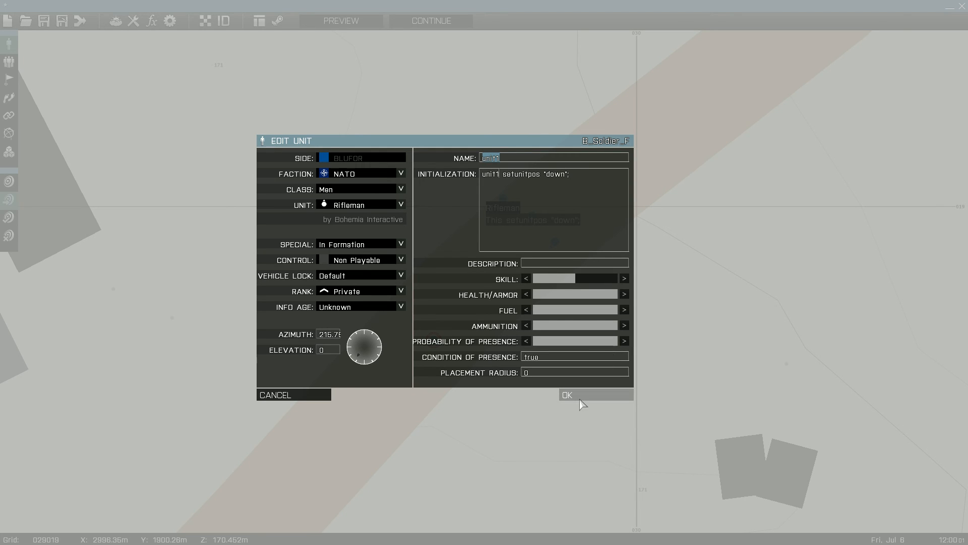
Confirm unit1's settings, then open and close a second rifleman's properties unchanged
click(566, 395)
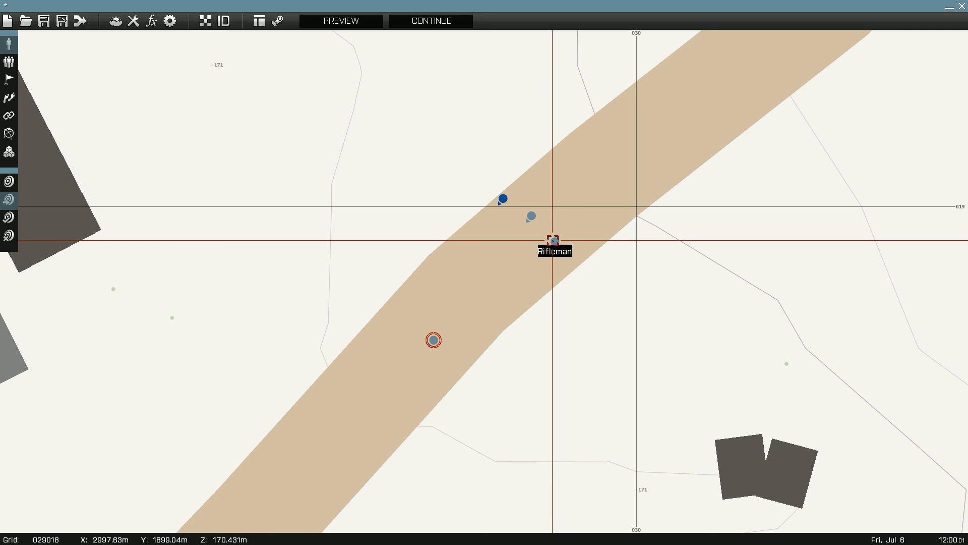
double_click(554, 241)
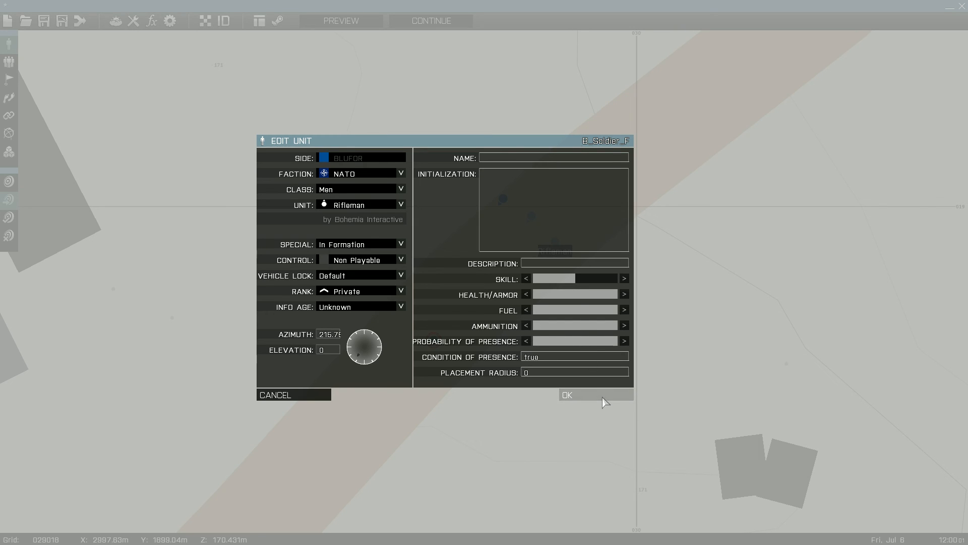
click(566, 394)
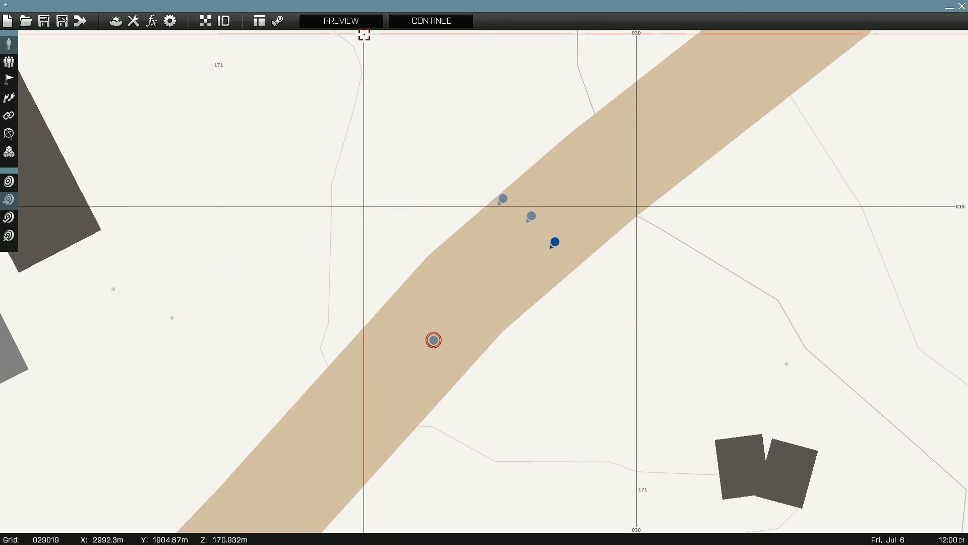
mouse_move(340, 21)
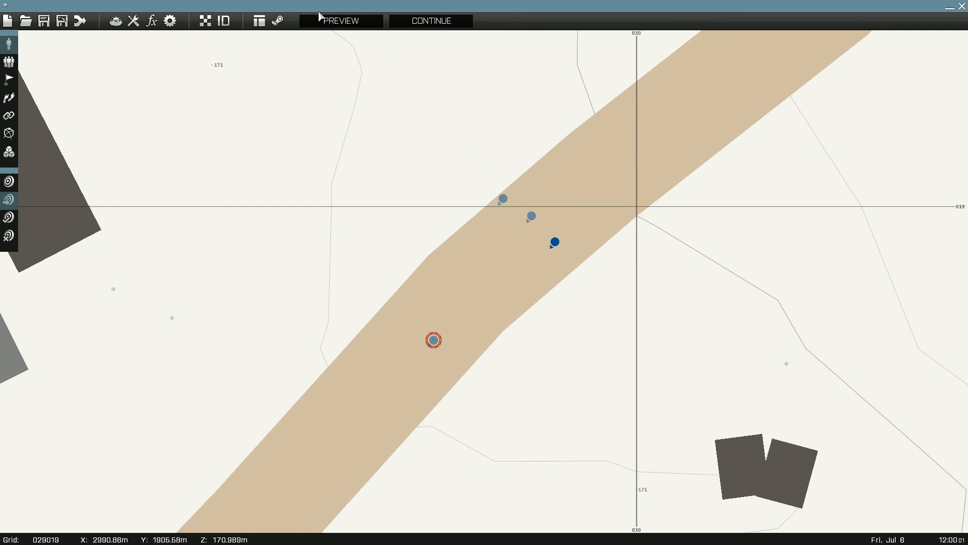
Launch the mission preview from the PREVIEW toolbar button
click(340, 20)
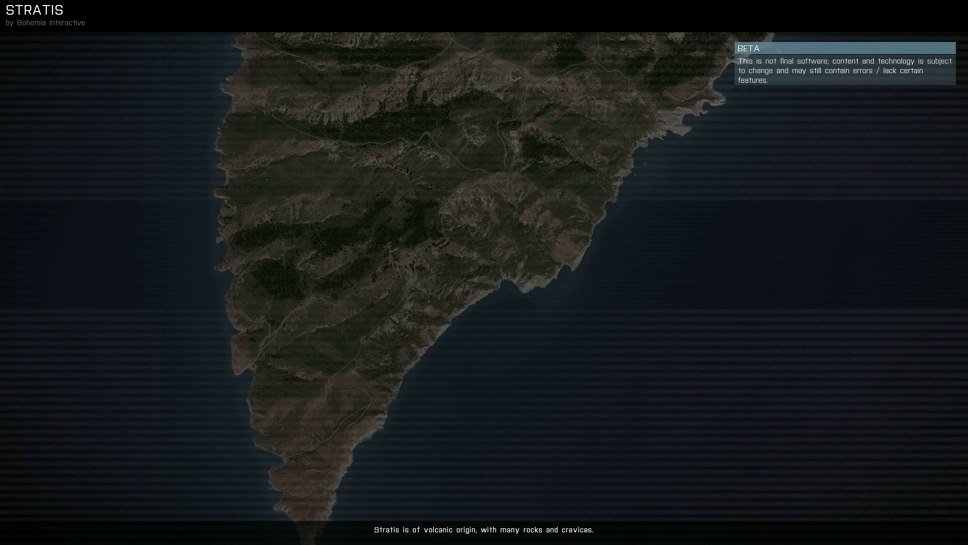